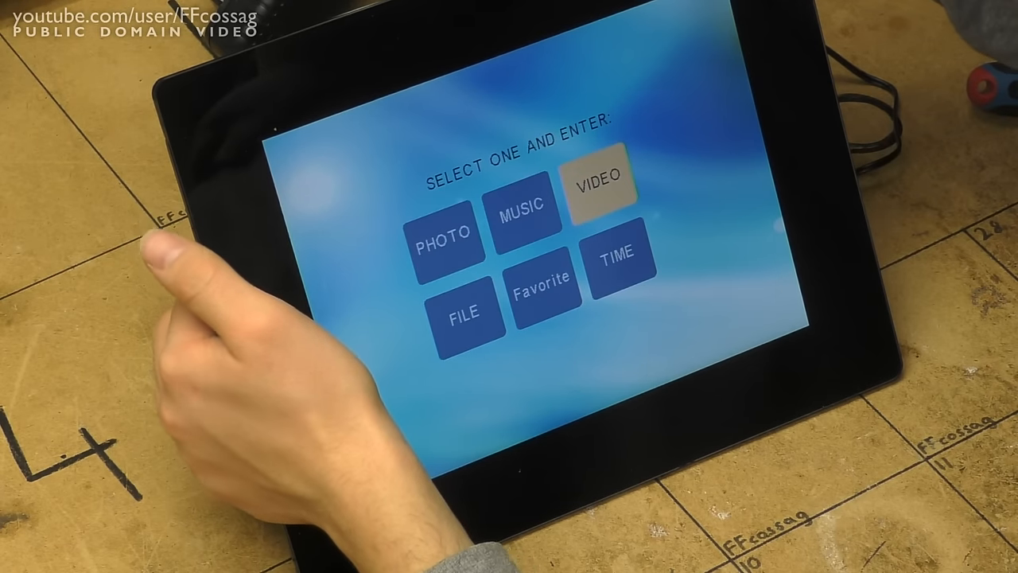
Step: Open the VIDEO section from the photo frame's main menu to browse SD card videos
{"action": "left_click", "coordinate": [601, 176]}
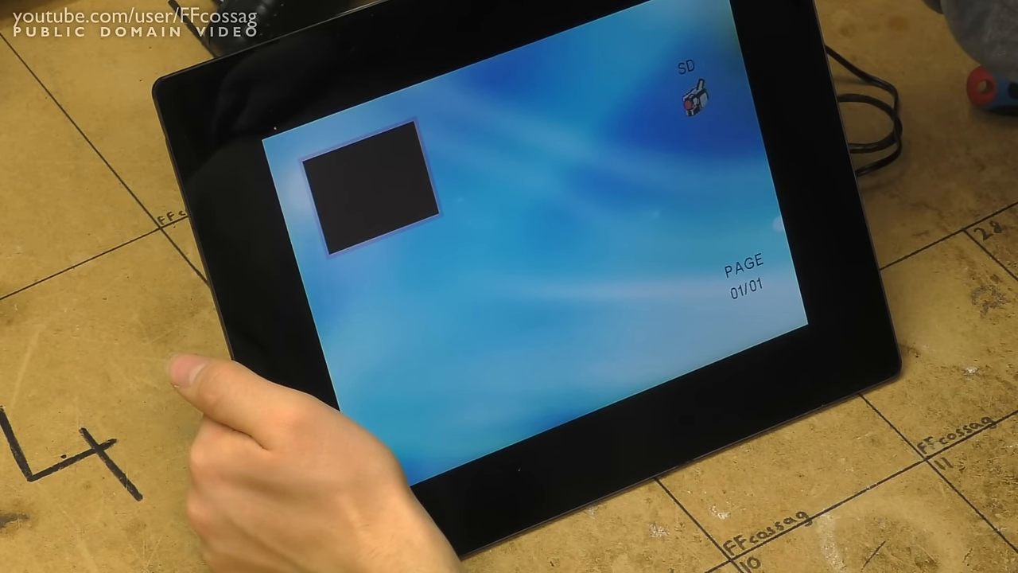